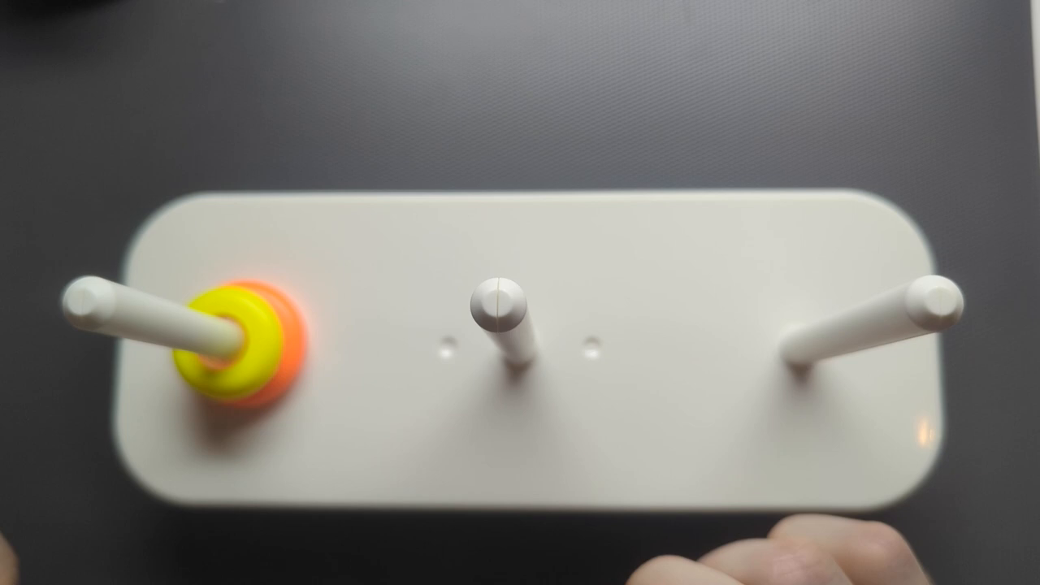
click(244, 342)
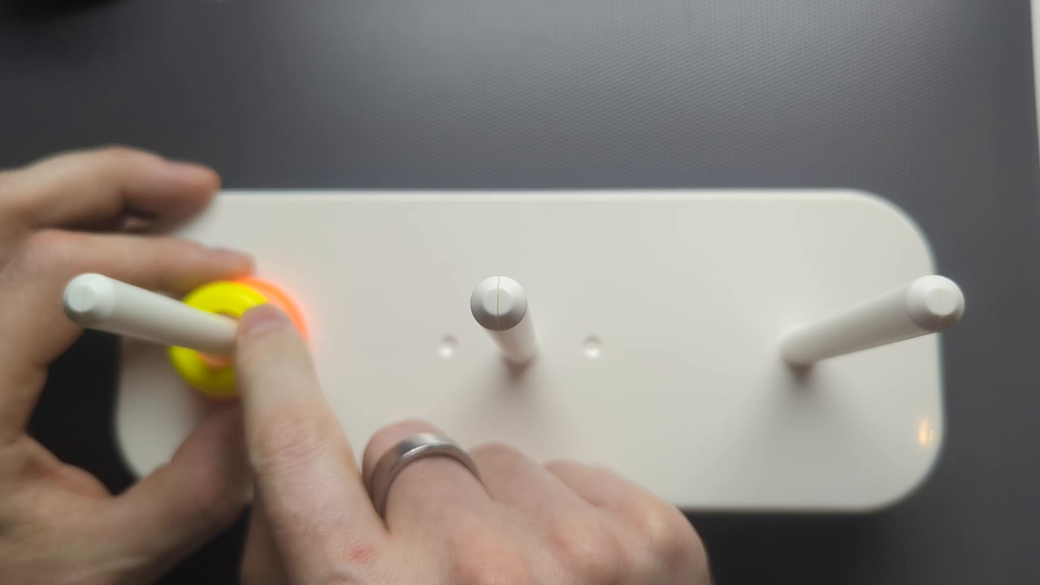